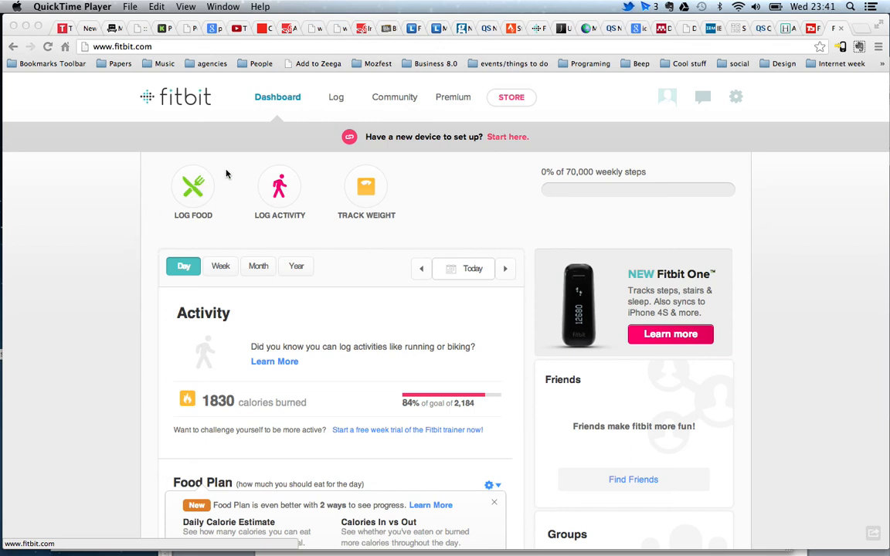
pyautogui.moveTo(441, 100)
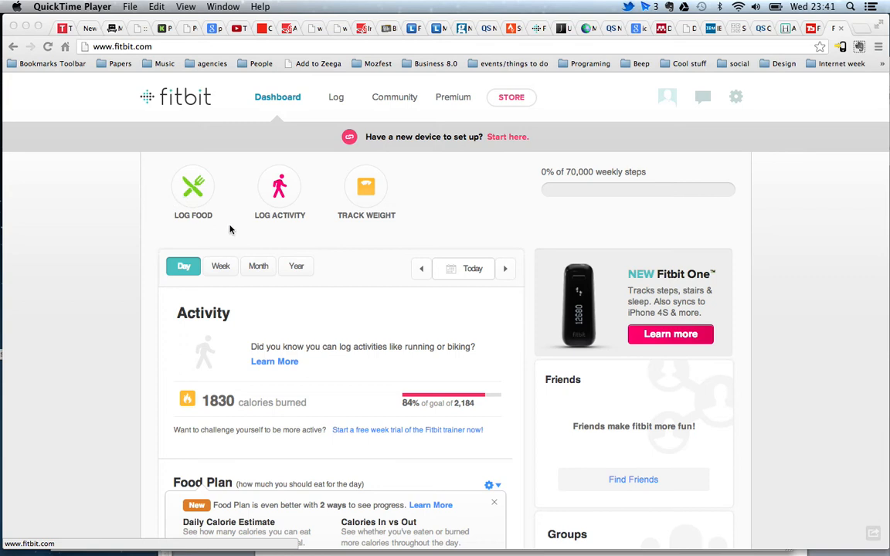
pyautogui.moveTo(195, 193)
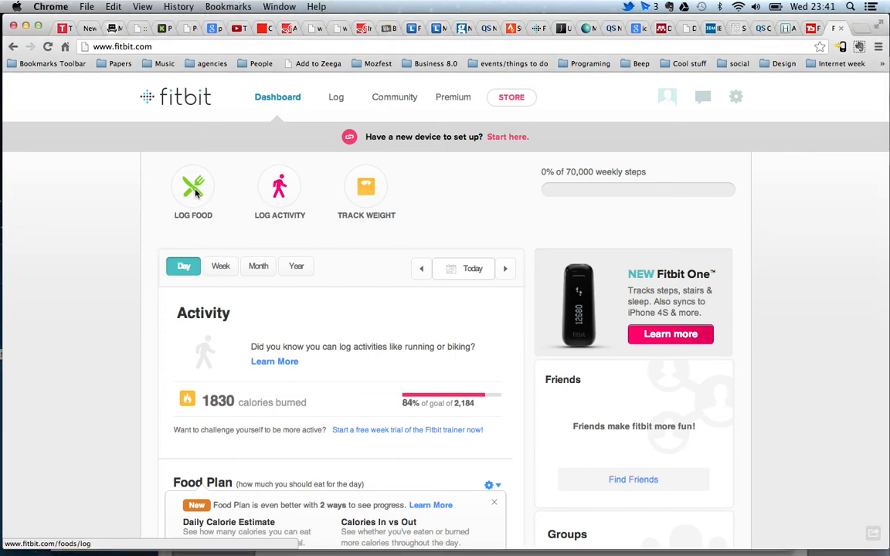
# - View the Food Log page with its entry form, zero daily totals and empty breakfast-to-anytime meals
pyautogui.click(193, 187)
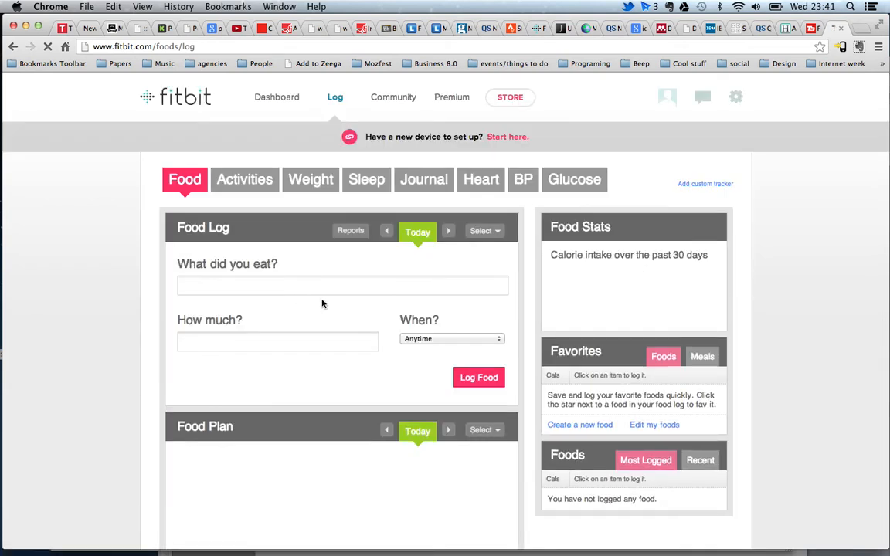
pyautogui.scroll(-3)
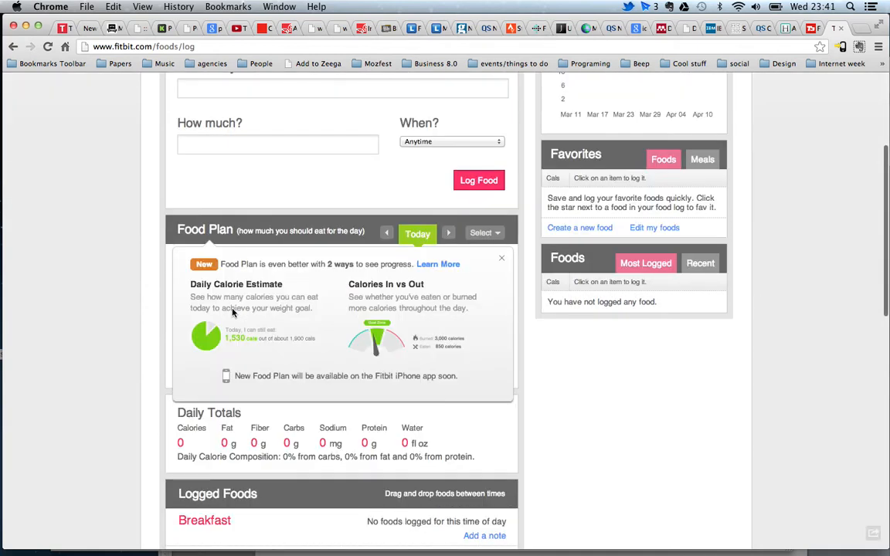
pyautogui.scroll(-3)
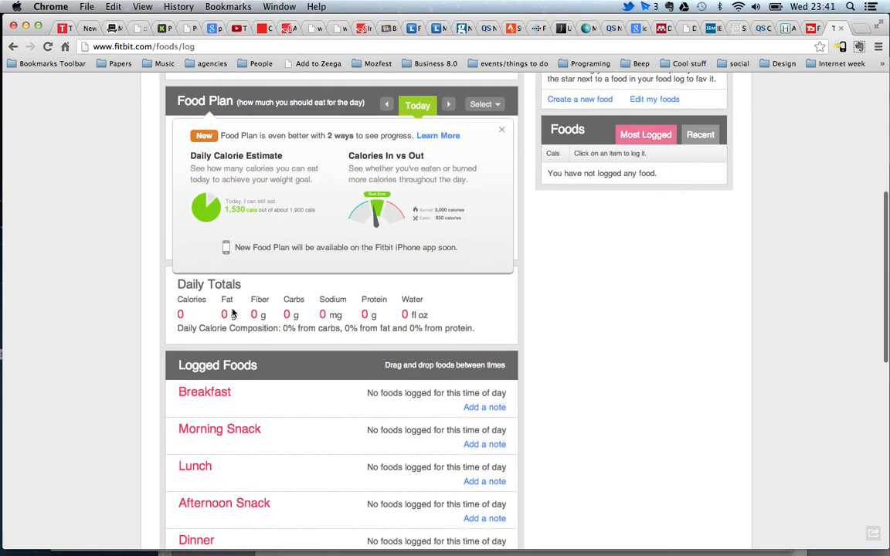
pyautogui.scroll(-3)
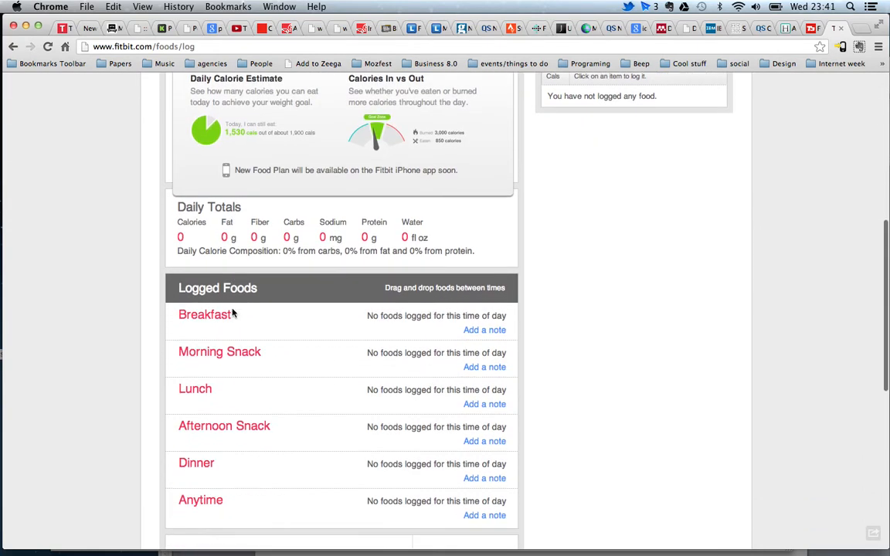
pyautogui.scroll(-3)
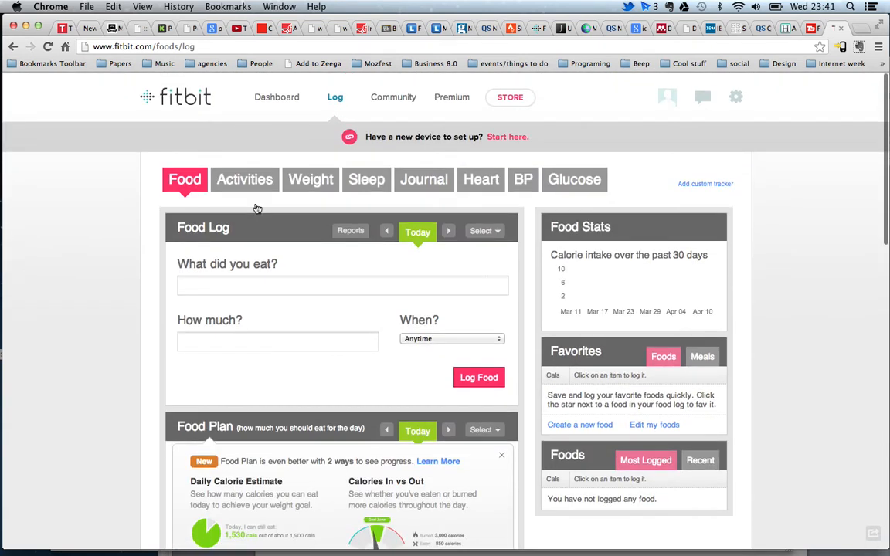
# - View the Activities log showing 1831 calories, 0 steps, 0 miles and empty 30-day stats
pyautogui.click(244, 179)
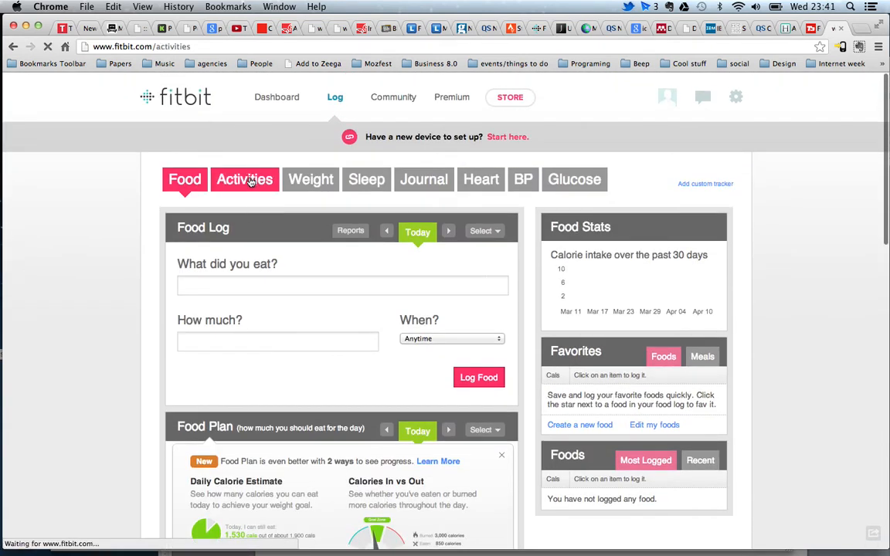
pyautogui.click(244, 179)
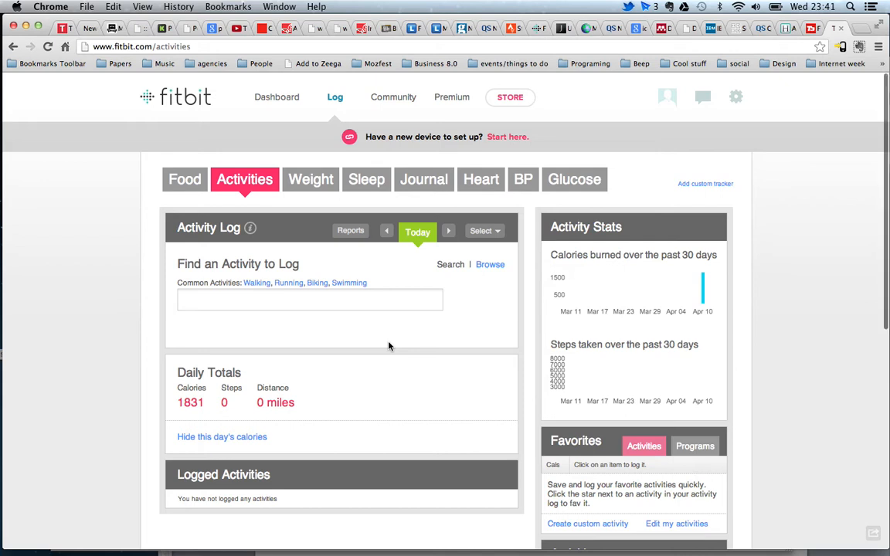
pyautogui.scroll(-3)
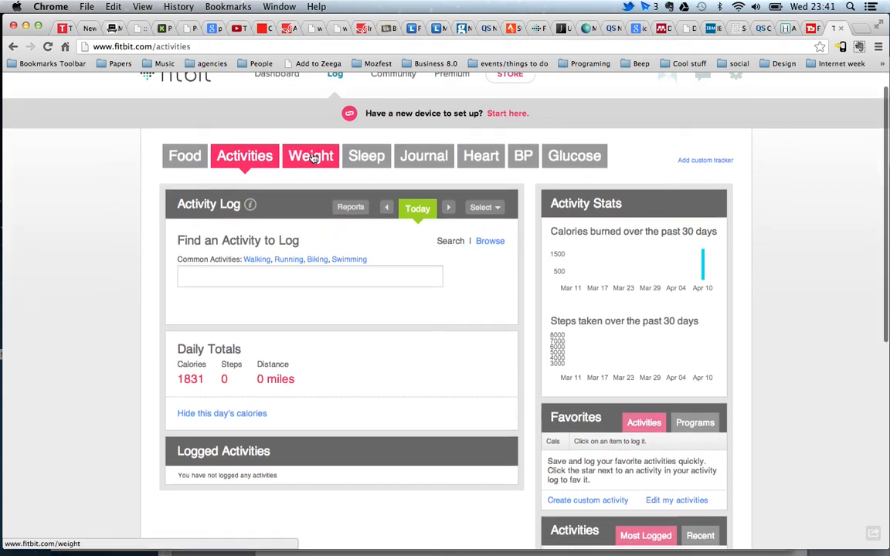
# - View the Weight log with its 187.4 lb goal chart, 178.5 lbs entry and measurement history
pyautogui.click(309, 155)
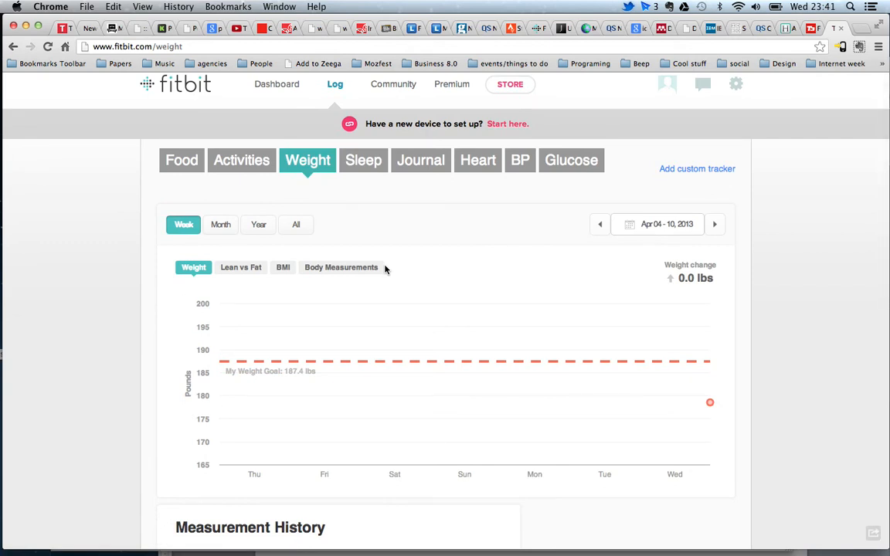
pyautogui.scroll(-3)
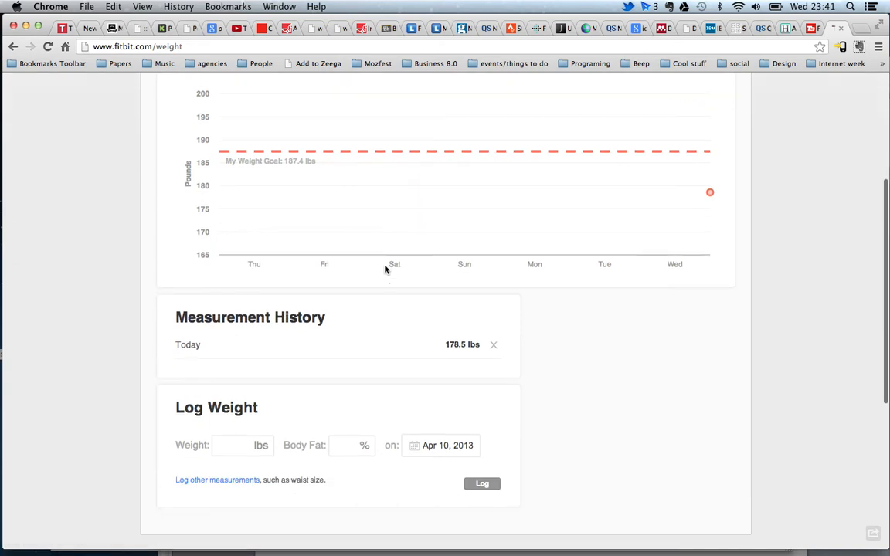
pyautogui.scroll(-3)
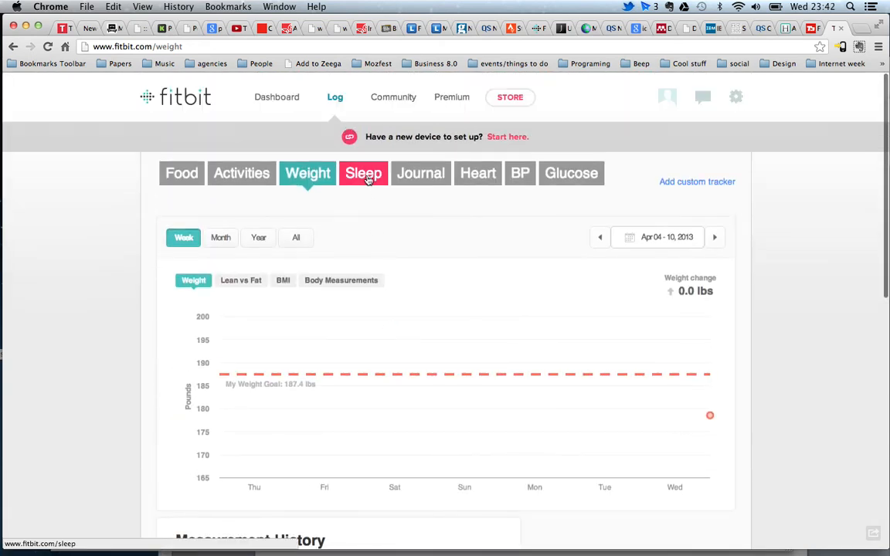
# - View the Sleep log noting tracker-only sleep tracking and empty 30-day sleep stats
pyautogui.click(363, 173)
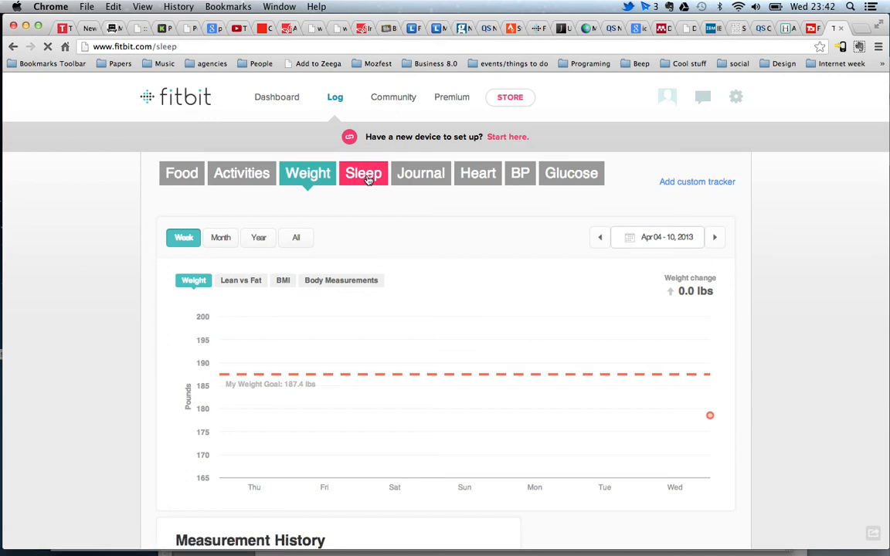
pyautogui.click(363, 173)
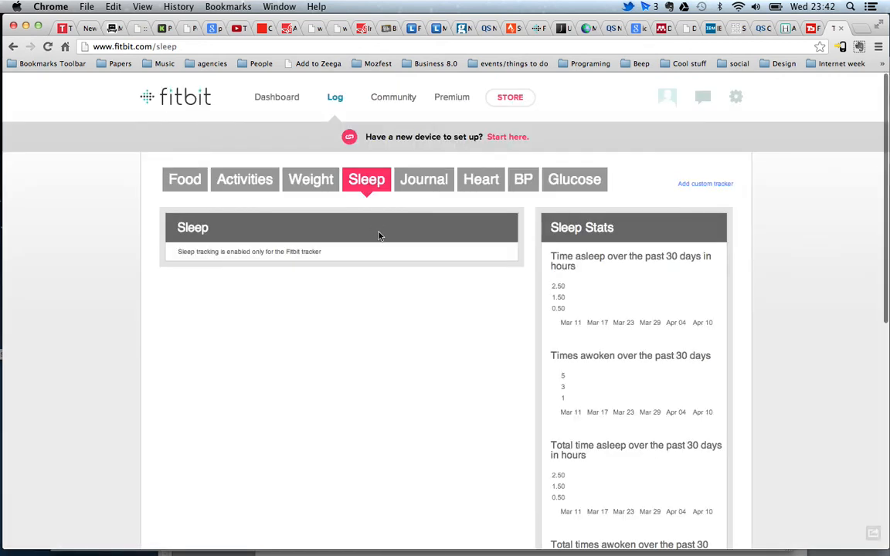
pyautogui.scroll(-3)
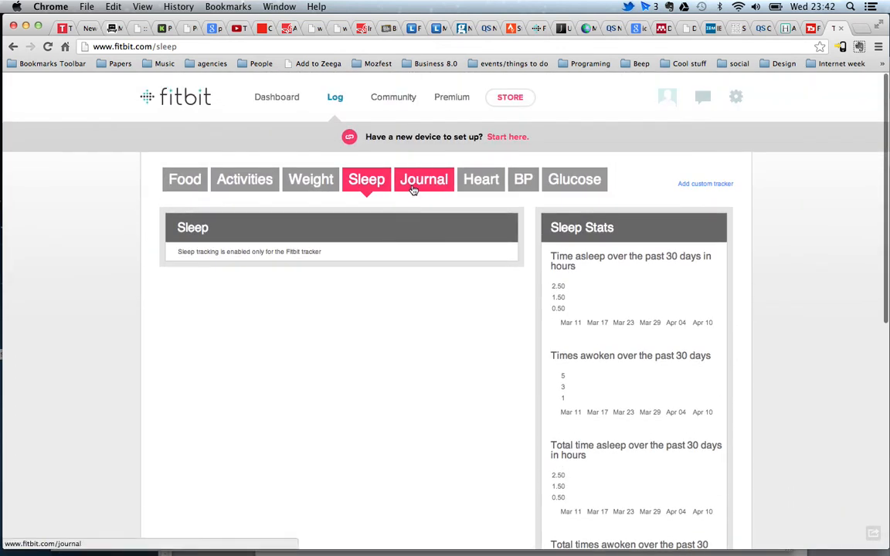
pyautogui.moveTo(379, 266)
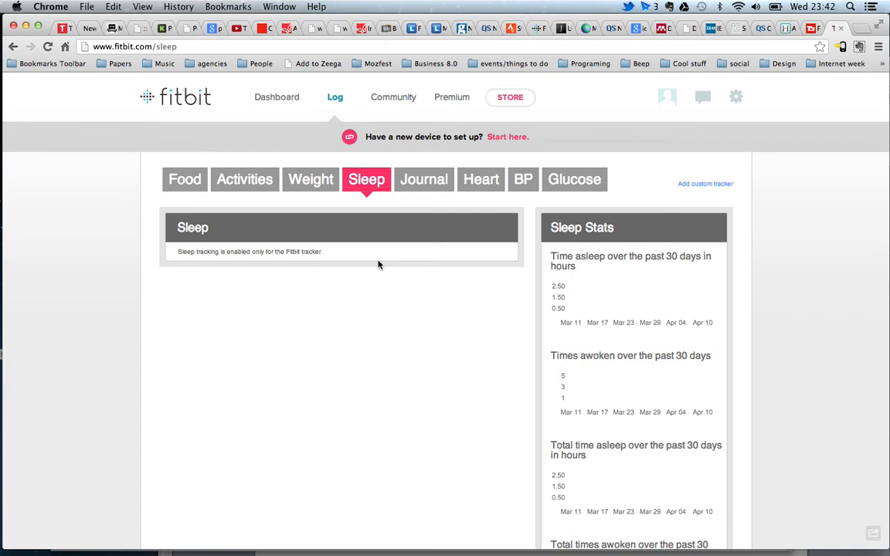
pyautogui.moveTo(309, 254)
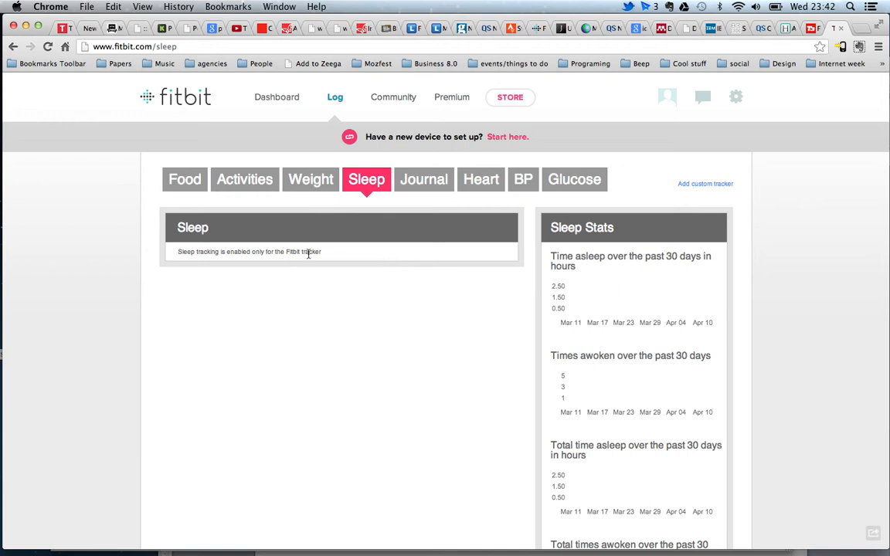
pyautogui.moveTo(333, 354)
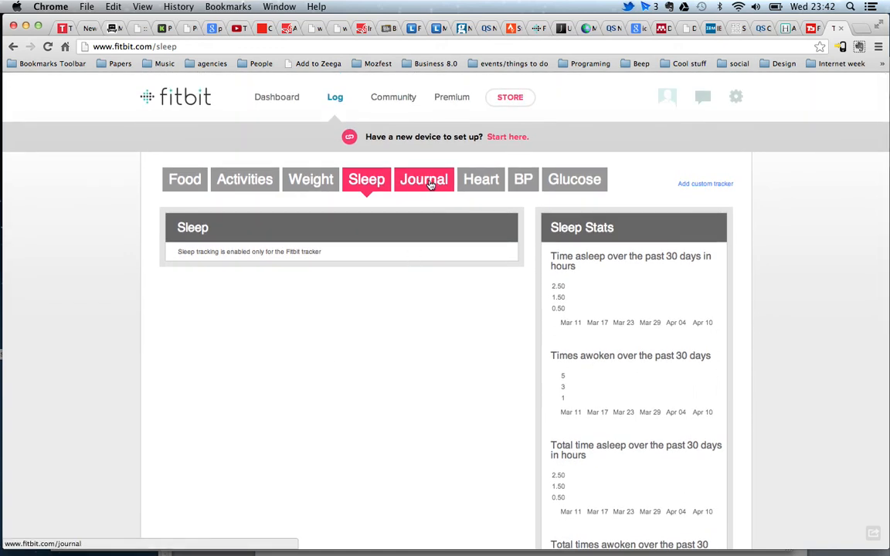
# - View the Journal log with mood and allergy questions, entry box and empty 30-day stats
pyautogui.click(423, 179)
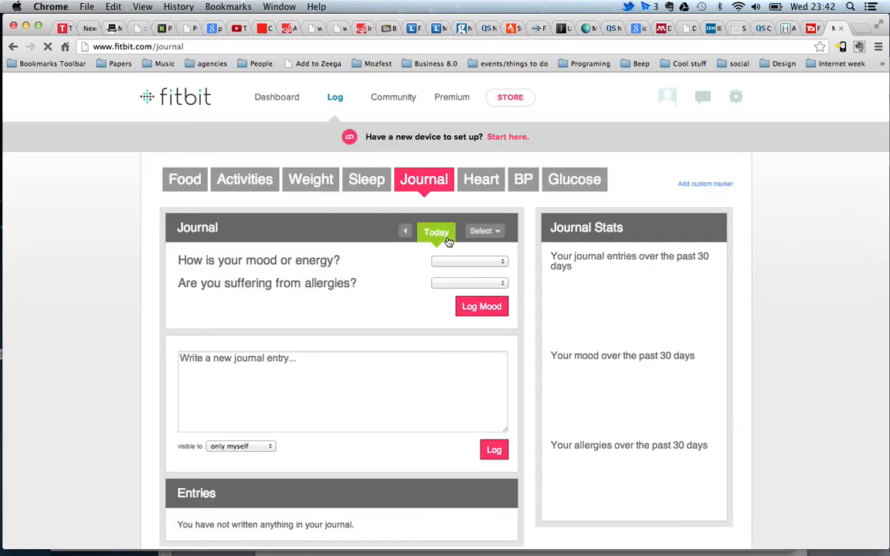
pyautogui.scroll(-3)
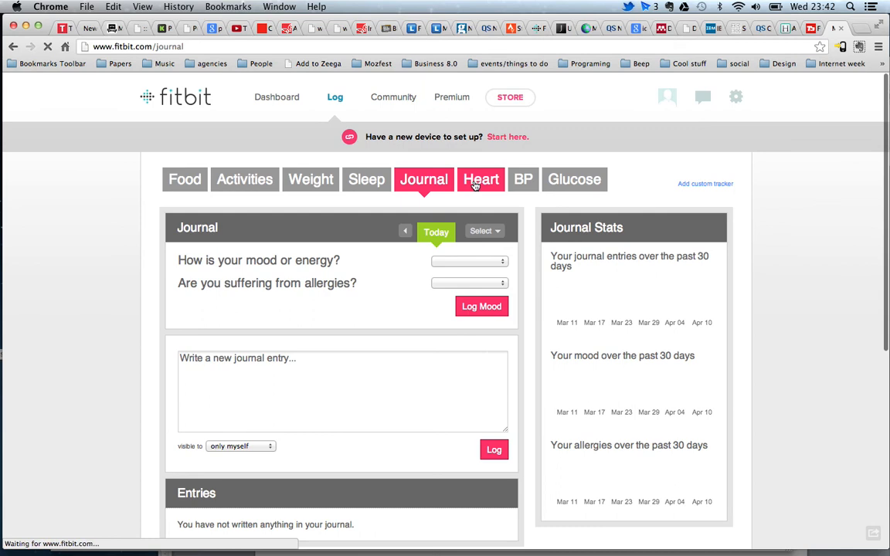
# - View the Heart Rate log with resting, normal and exertive fields and empty chart
pyautogui.click(480, 179)
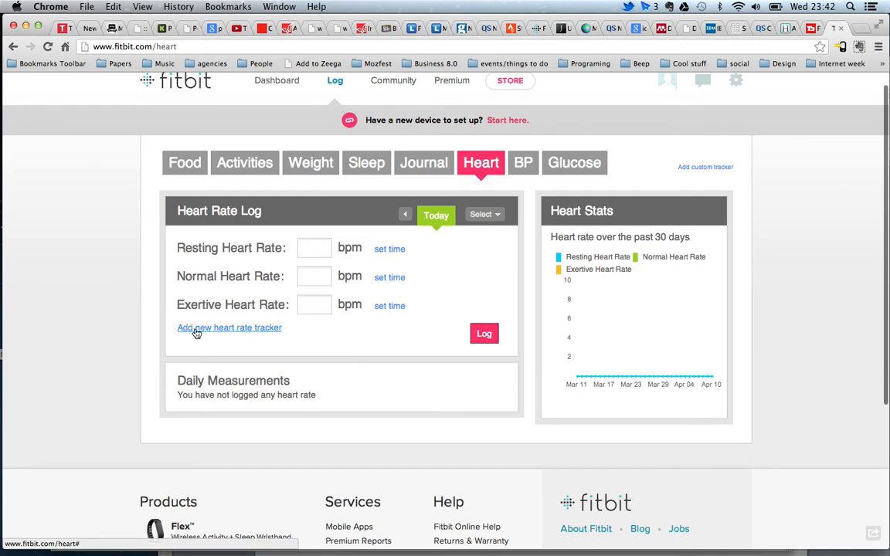
pyautogui.moveTo(327, 328)
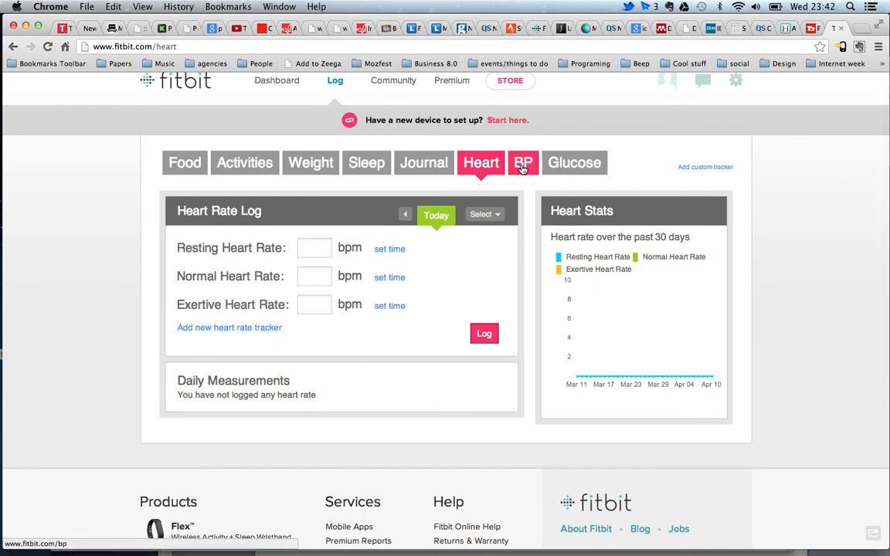
# - Check the BP log, then the Glucose log with morning, afternoon, evening and HbA1c fields
pyautogui.click(522, 162)
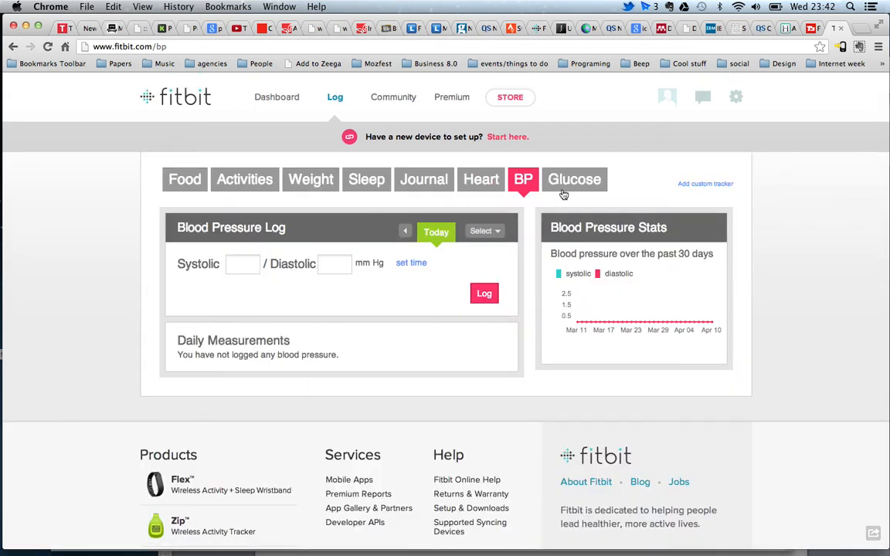
pyautogui.click(574, 179)
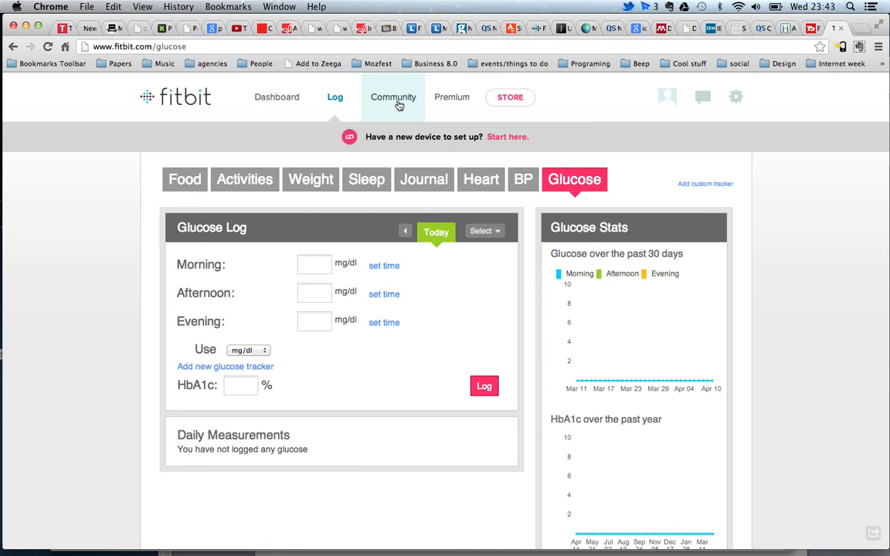
pyautogui.click(392, 95)
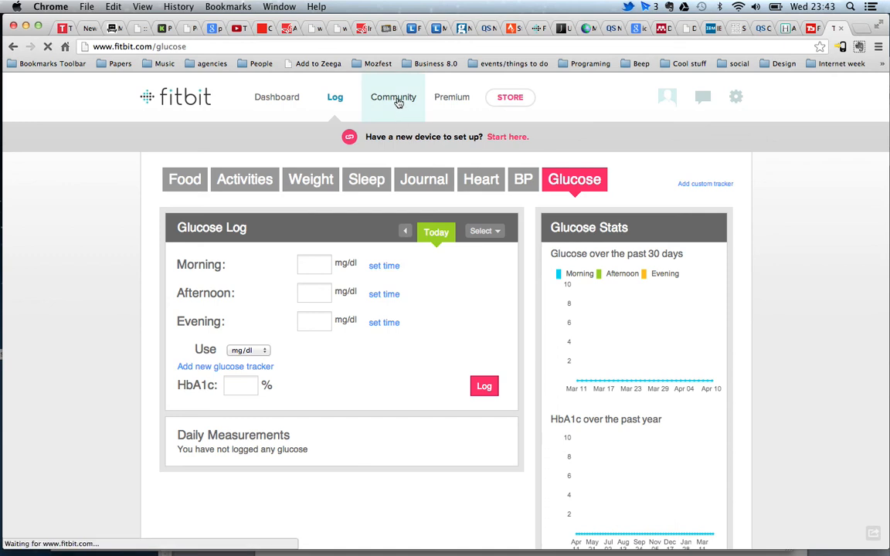
# - View the Community forums listing General, Big Losers, Feature suggestions, Help and Announcements boards
pyautogui.click(393, 96)
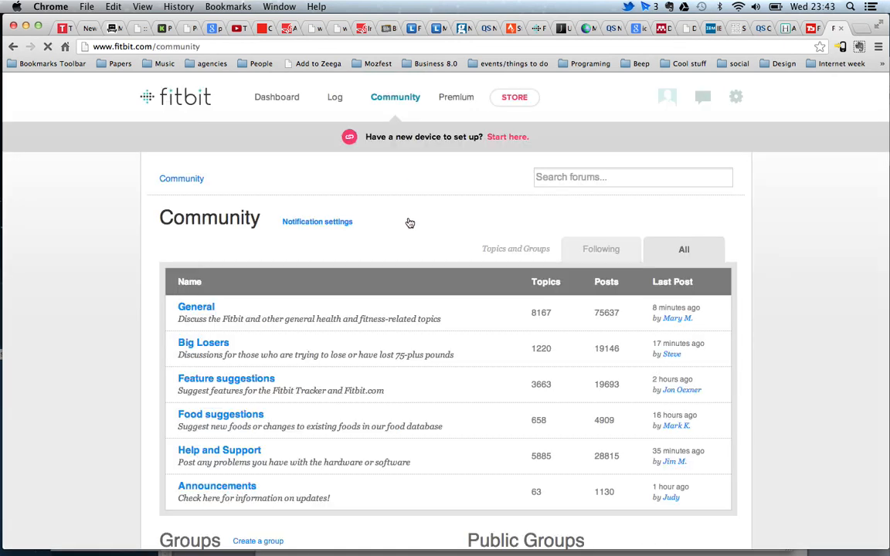
pyautogui.scroll(-3)
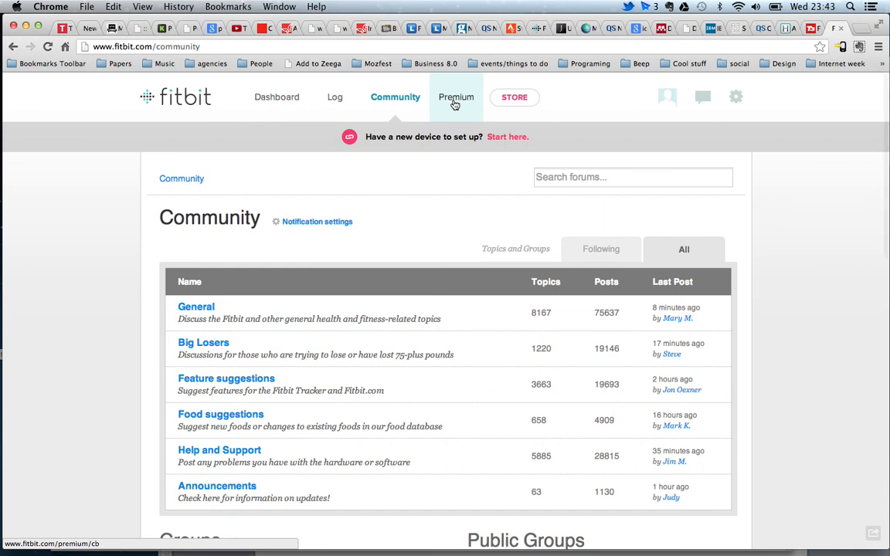
# - View the Premium Benchmark page offering a 7-day trial or $49.99 a year
pyautogui.click(452, 96)
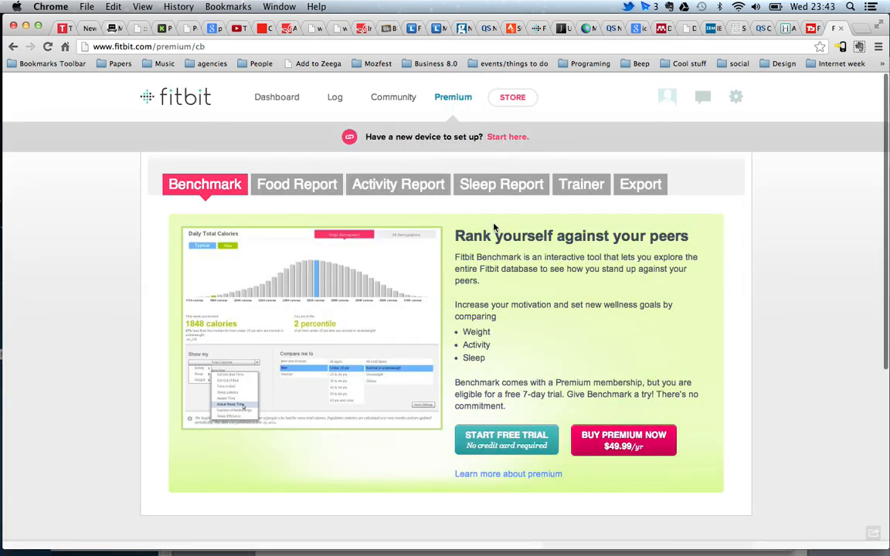
pyautogui.scroll(-3)
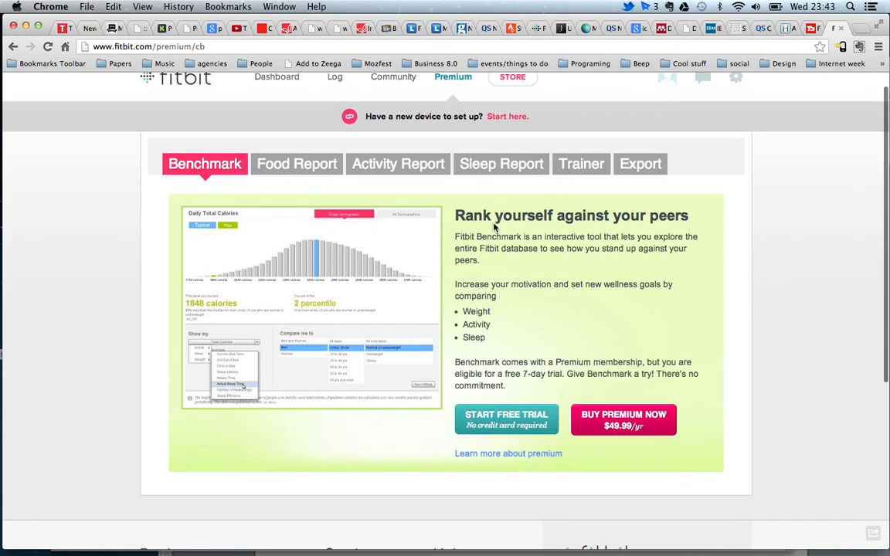
pyautogui.moveTo(517, 294)
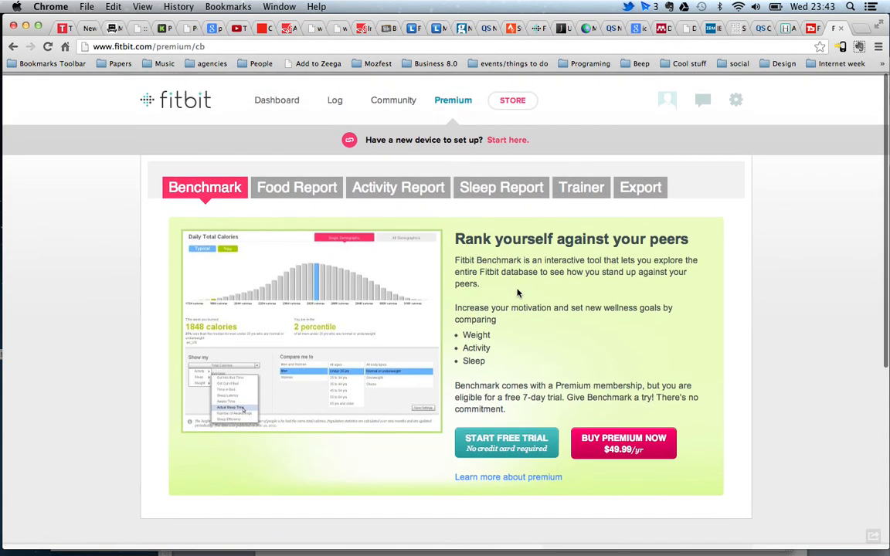
pyautogui.scroll(-3)
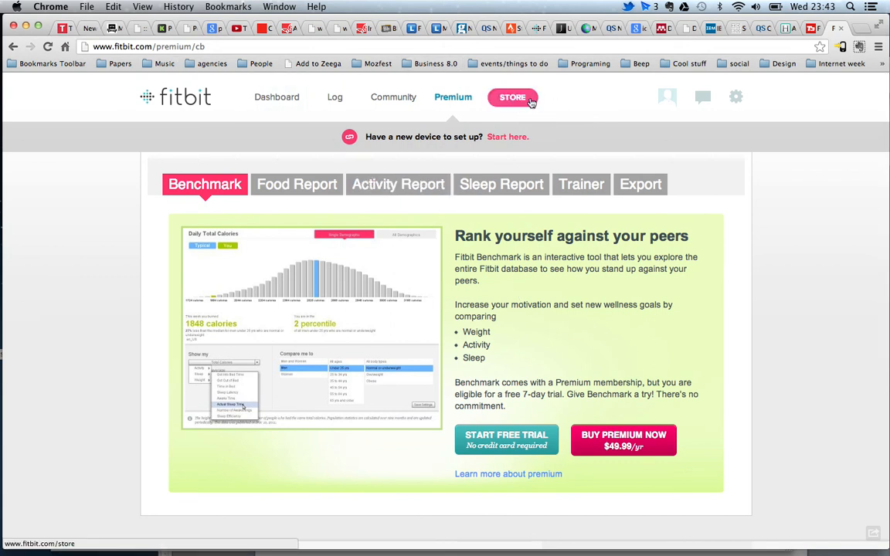
# - Browse the store's Zip, One, Aria, Flex devices and accessories down to the footer
pyautogui.click(512, 97)
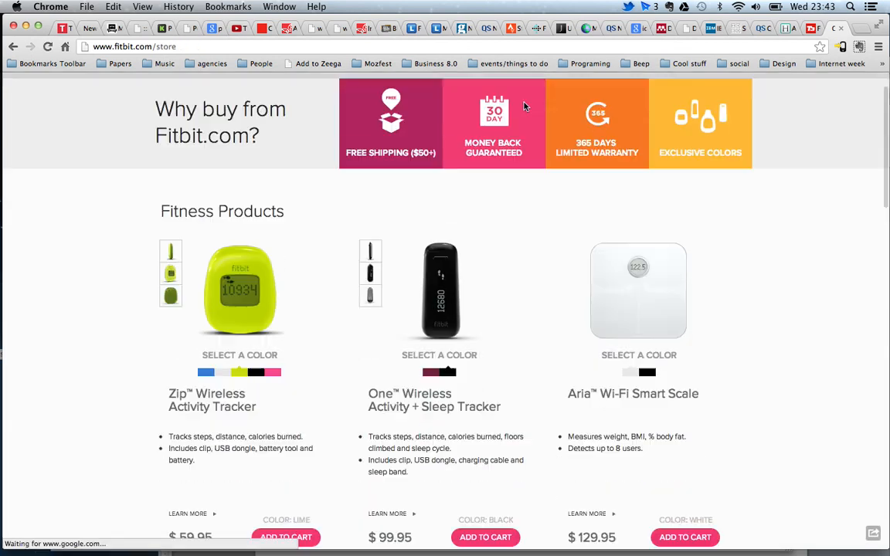
pyautogui.scroll(-3)
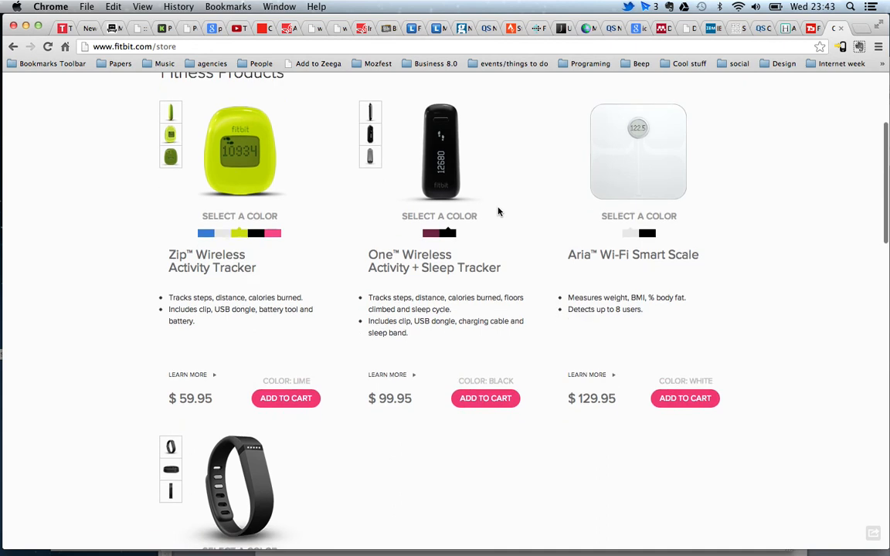
pyautogui.scroll(-3)
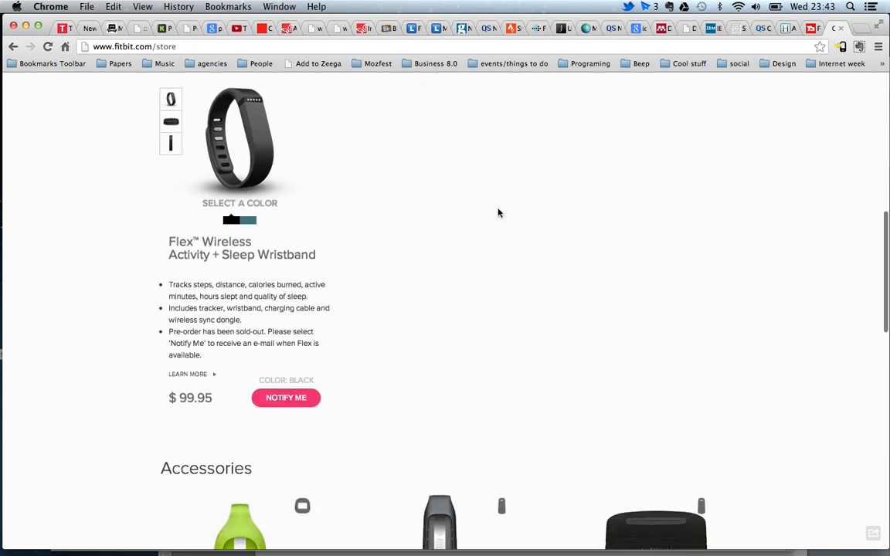
pyautogui.scroll(-3)
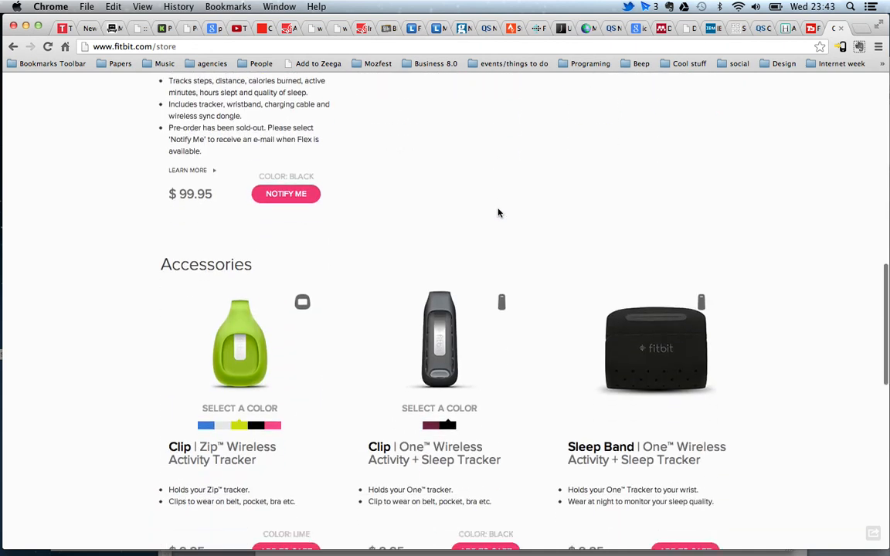
pyautogui.scroll(-3)
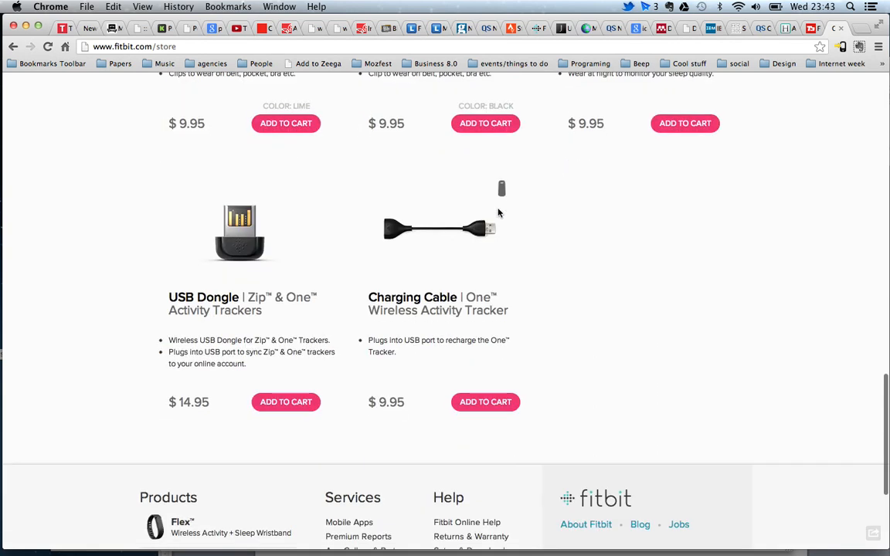
pyautogui.scroll(-3)
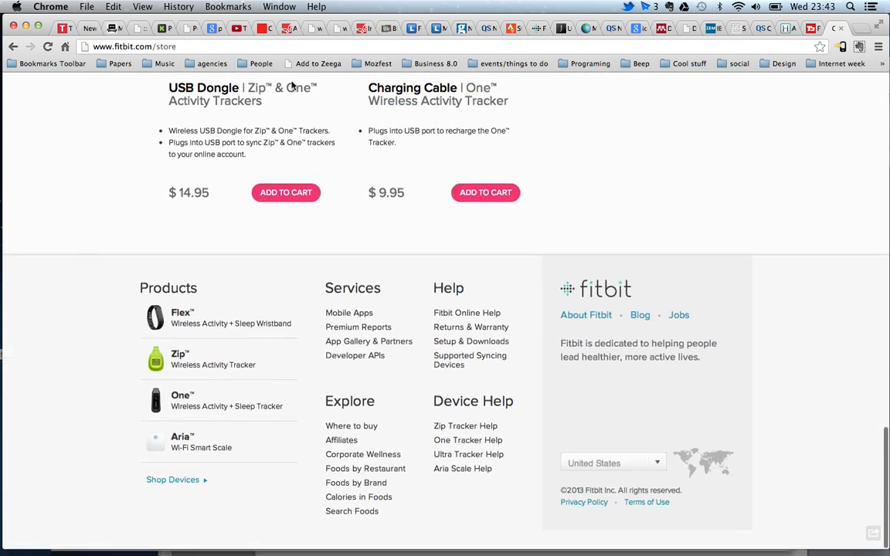